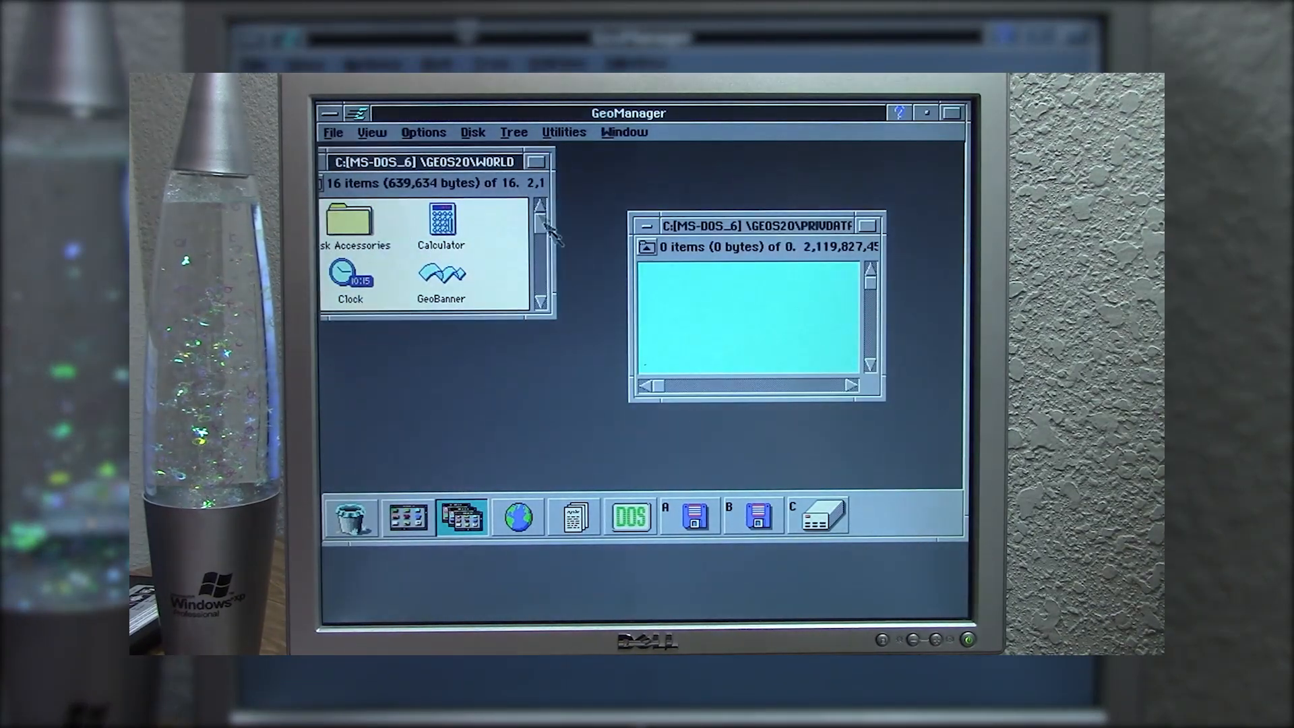
mouse_move(544, 320)
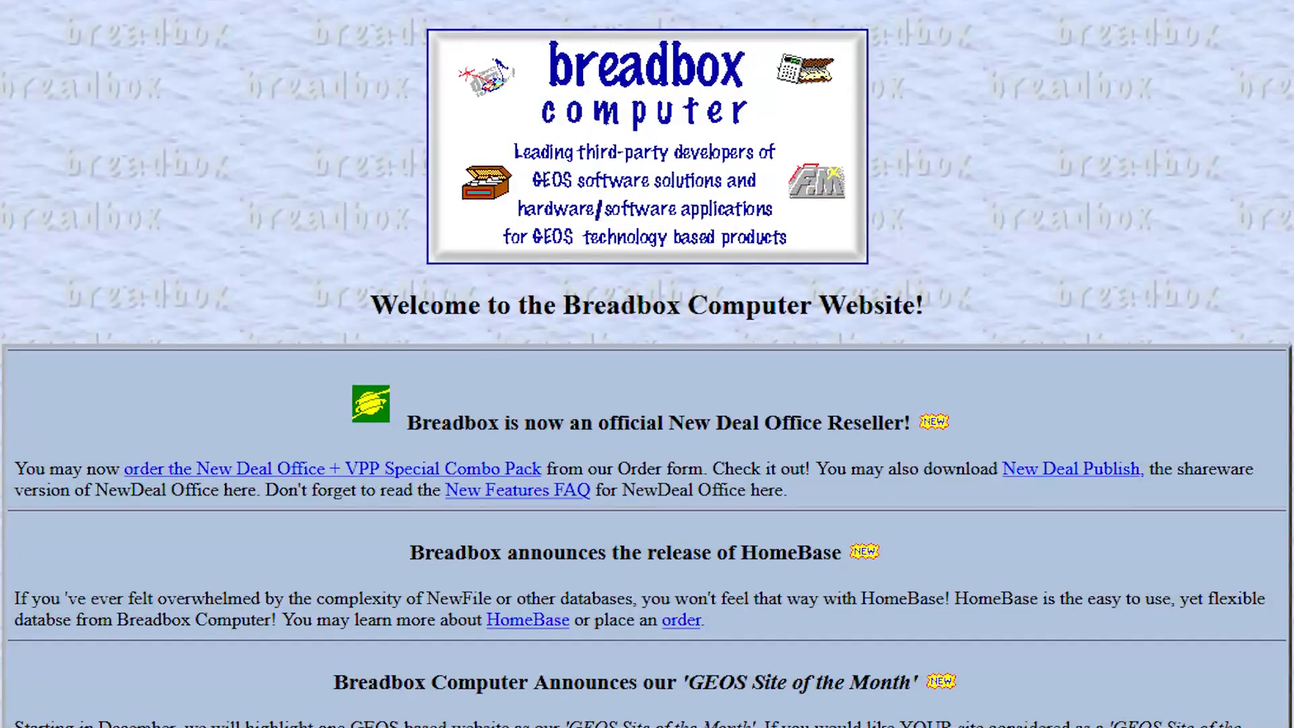
scroll(down, 3)
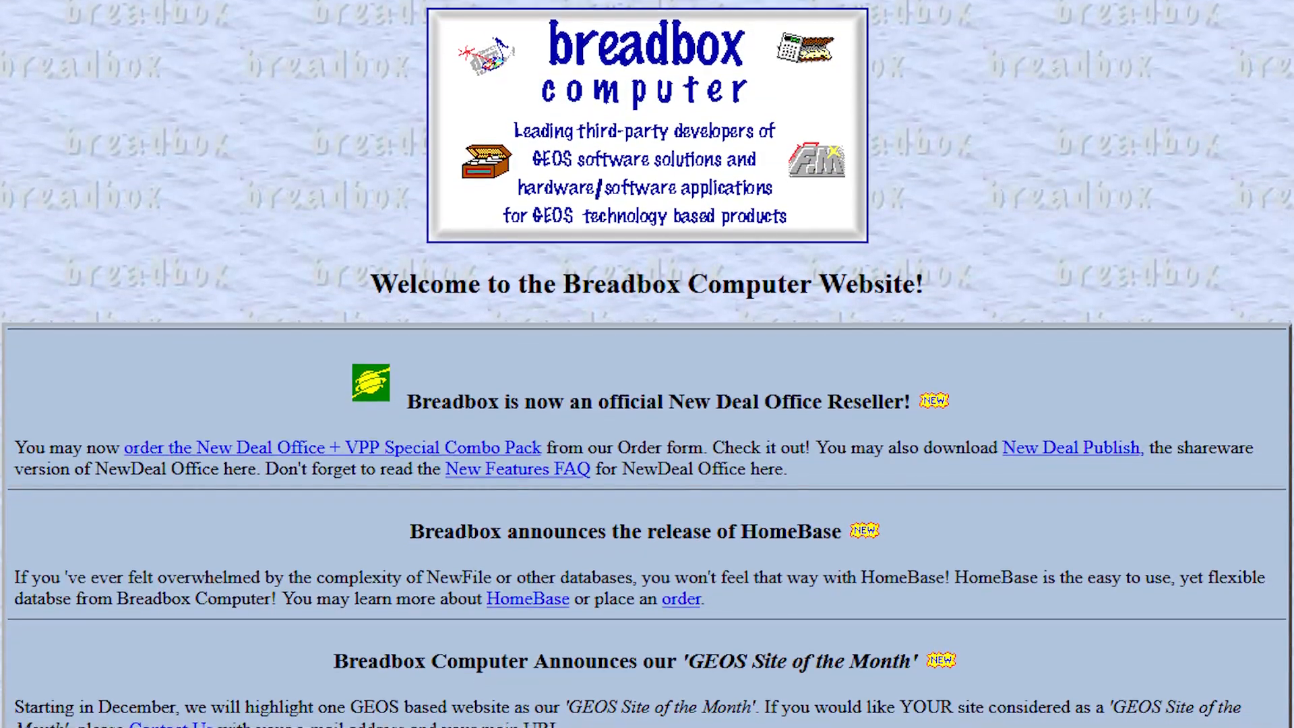
scroll(down, 3)
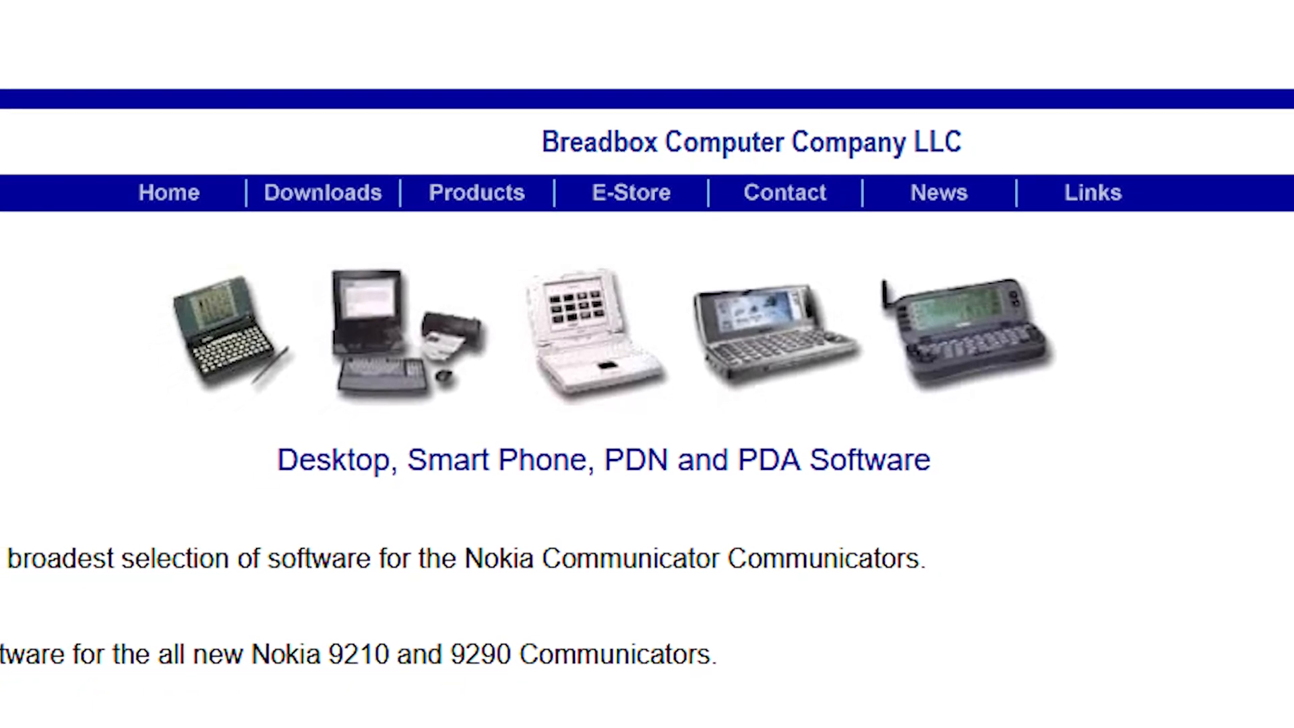
scroll(down, 3)
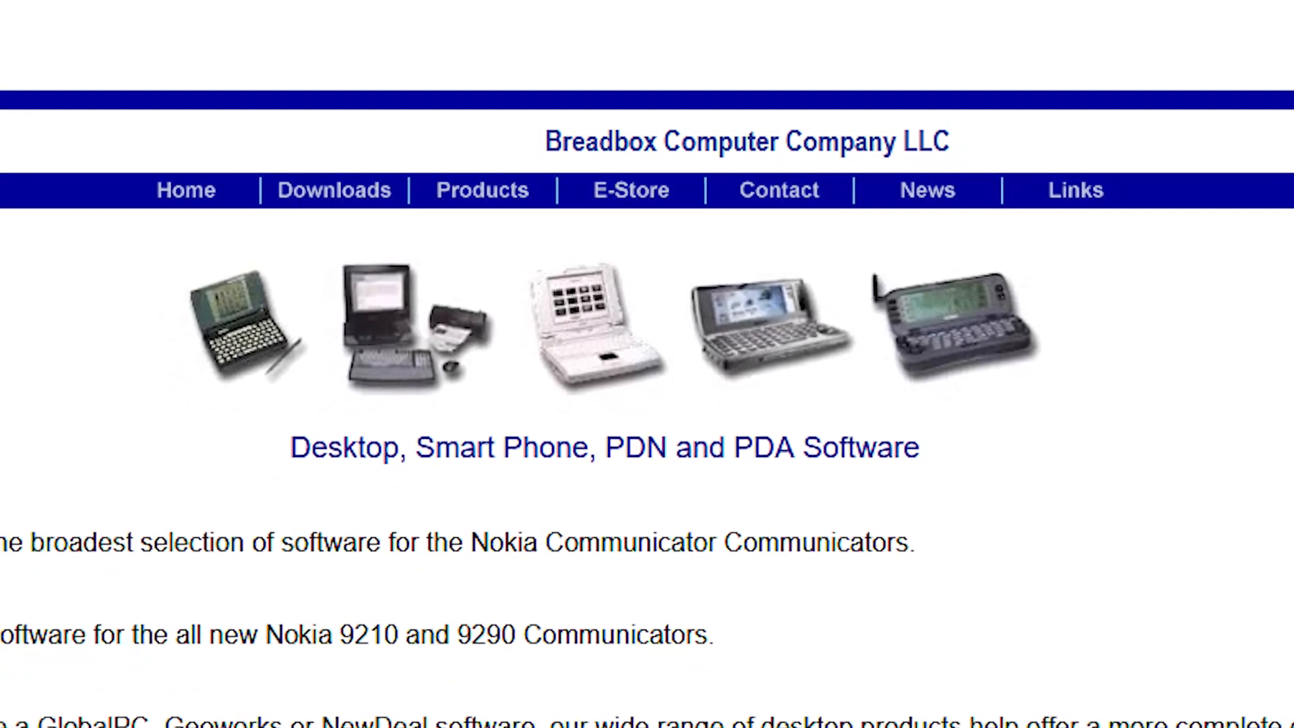